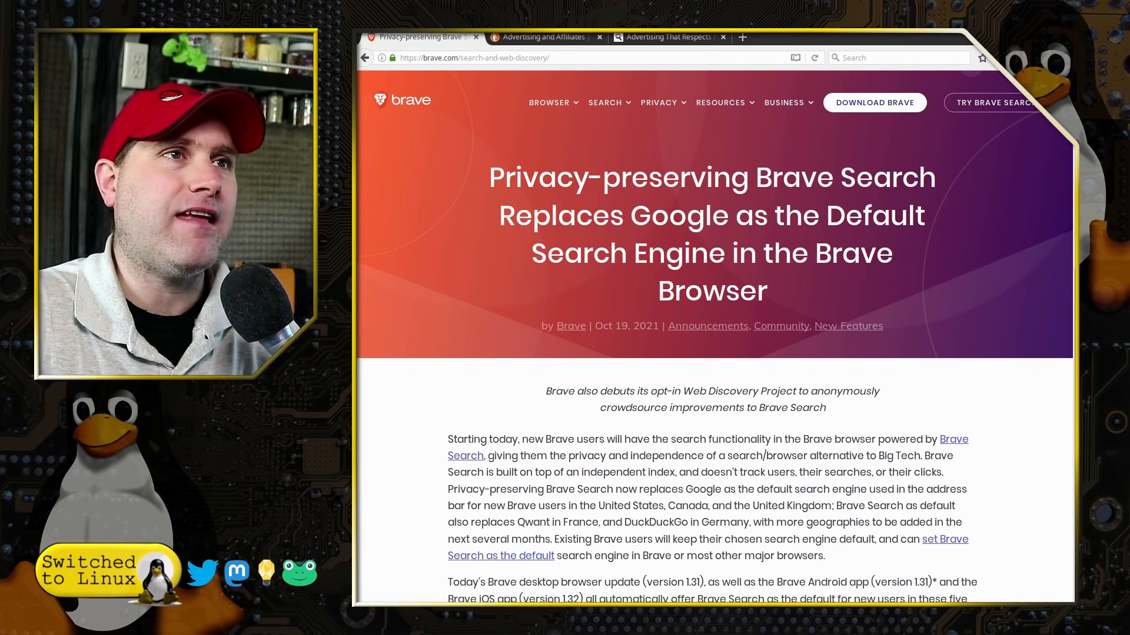
Open a new tab for the Brave Search homepage beside the announcement article.
click(742, 37)
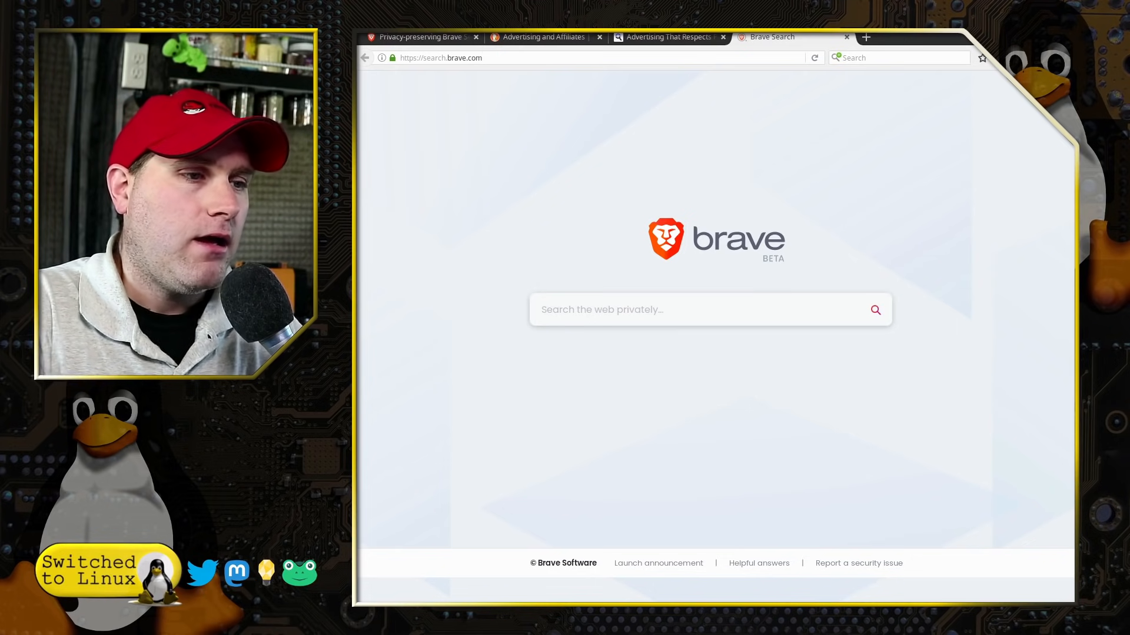
Search Brave for 'something' and scroll through the Beatles song results.
text(something)
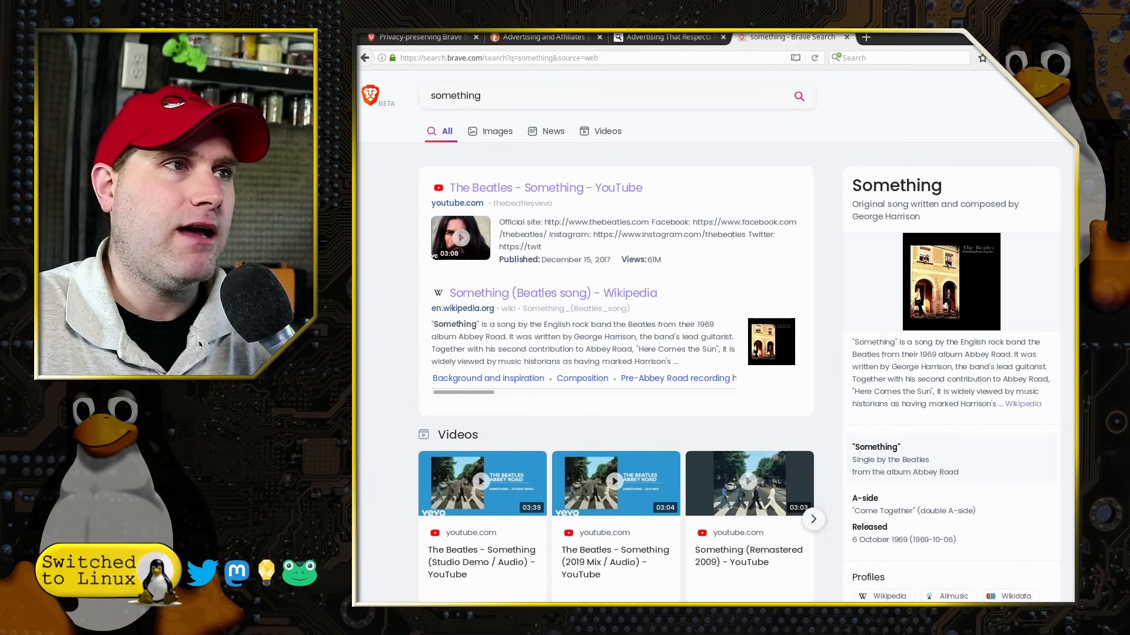
scroll(down, 3)
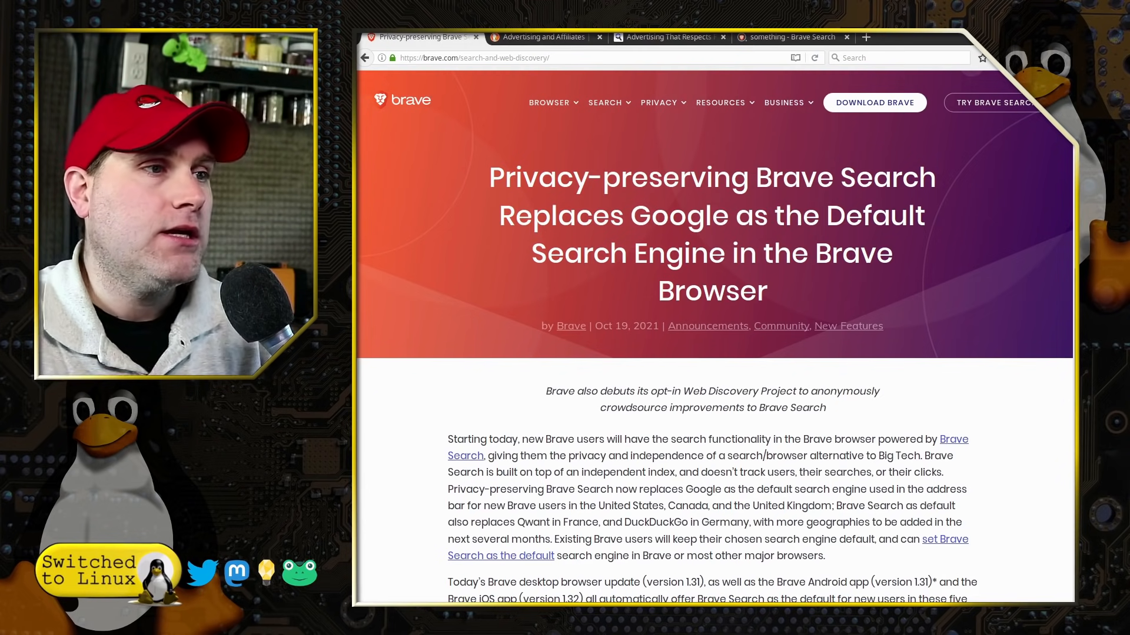
Scroll the announcement to the paragraphs on availability, upcoming ads and Premium.
scroll(down, 3)
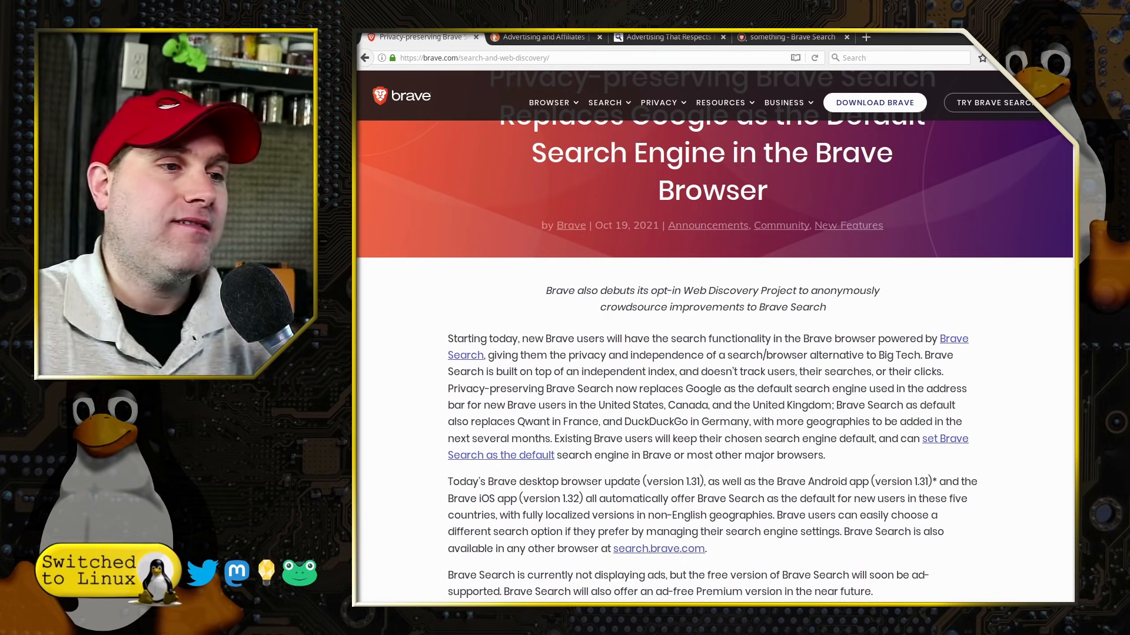
Scroll to the Brendan Eich quote and Web Discovery Project explanation.
scroll(down, 3)
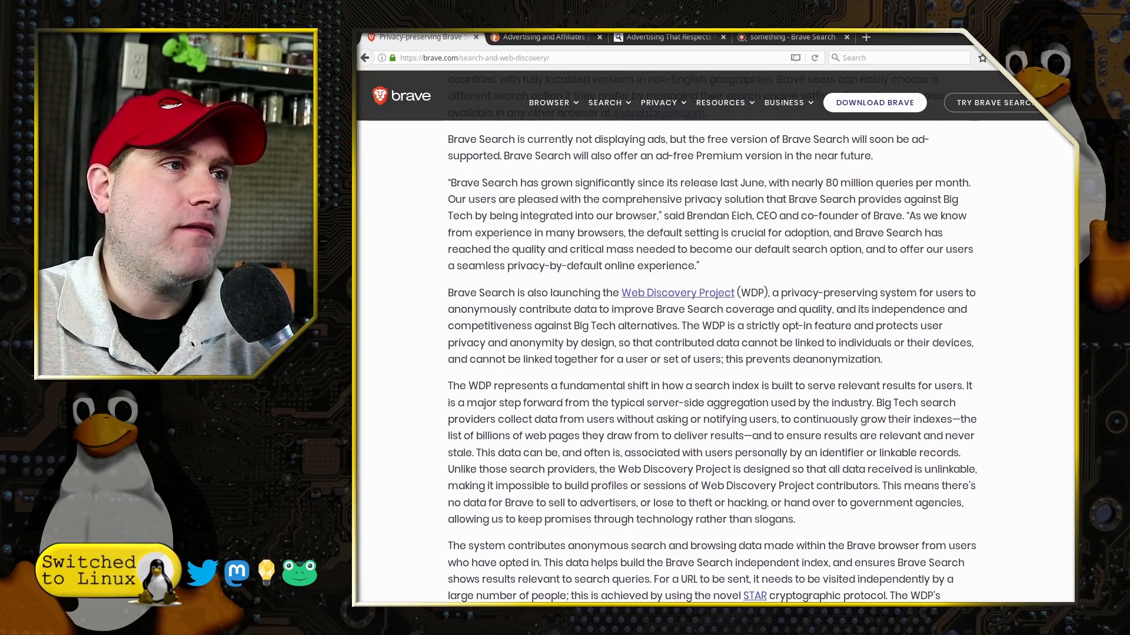
scroll(up, 3)
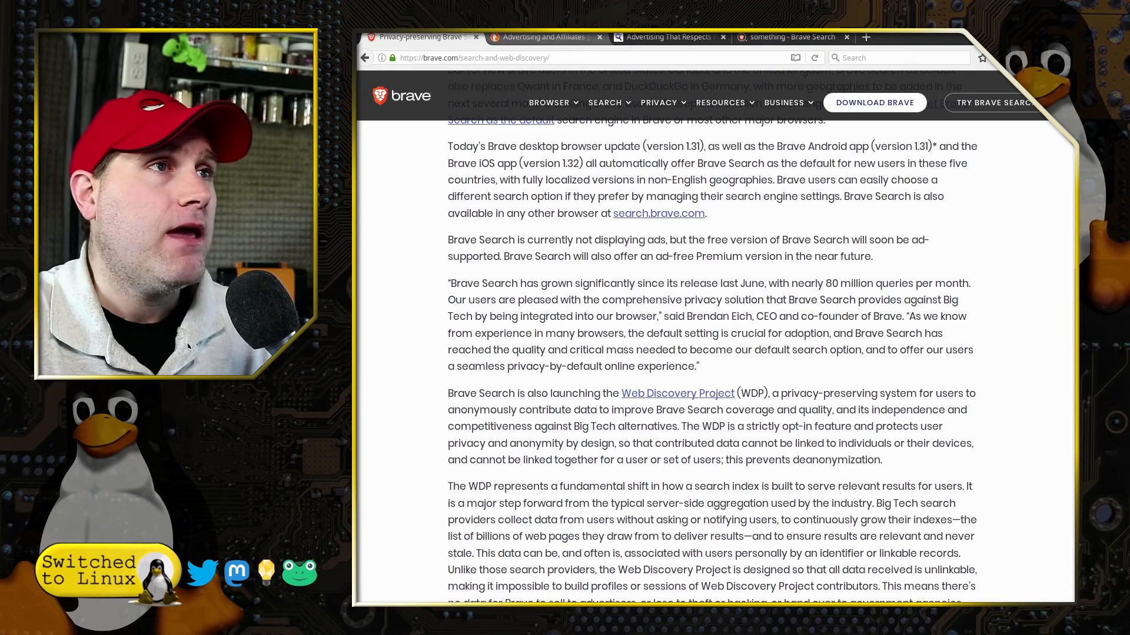
Switch to DuckDuckGo's 'Advertising and Affiliates' page and scroll past the sponsored-ad example.
click(543, 36)
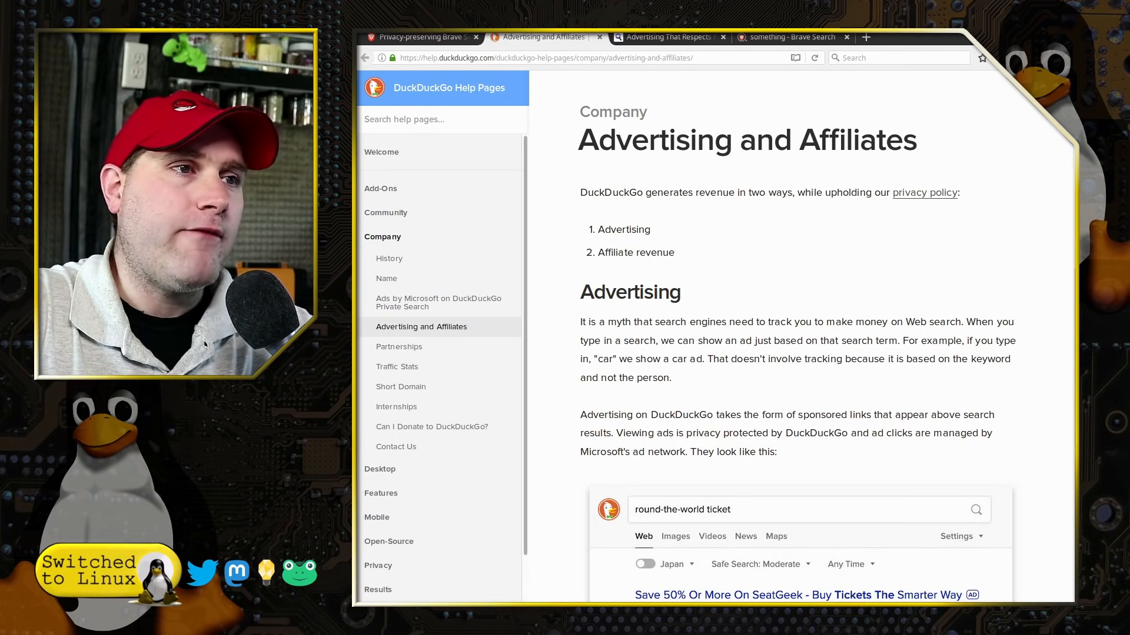
scroll(down, 3)
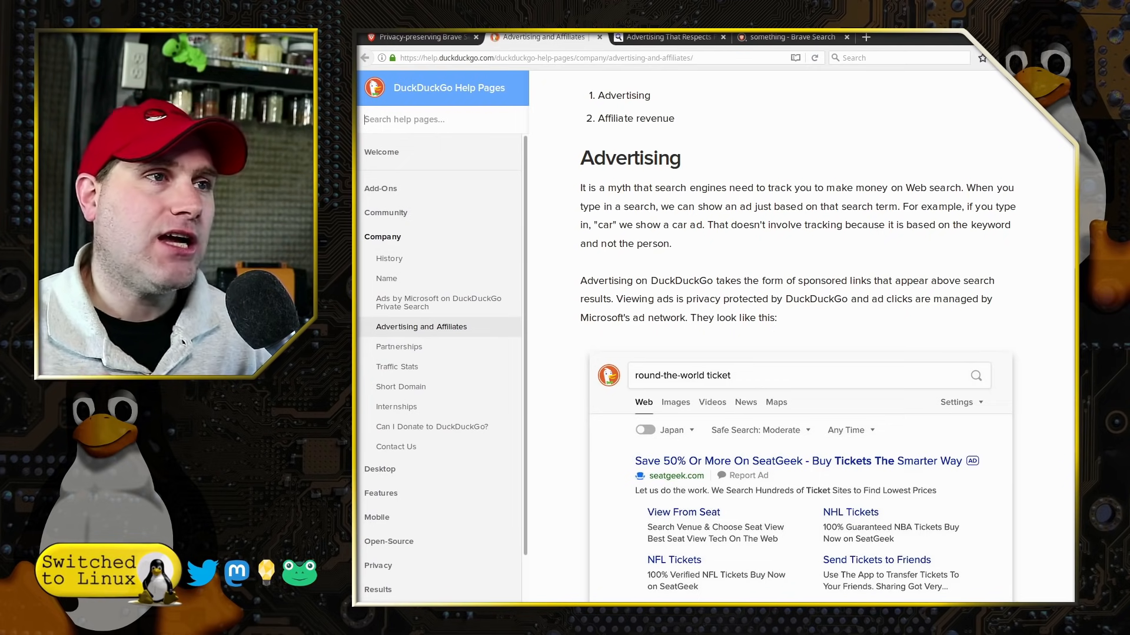
scroll(down, 3)
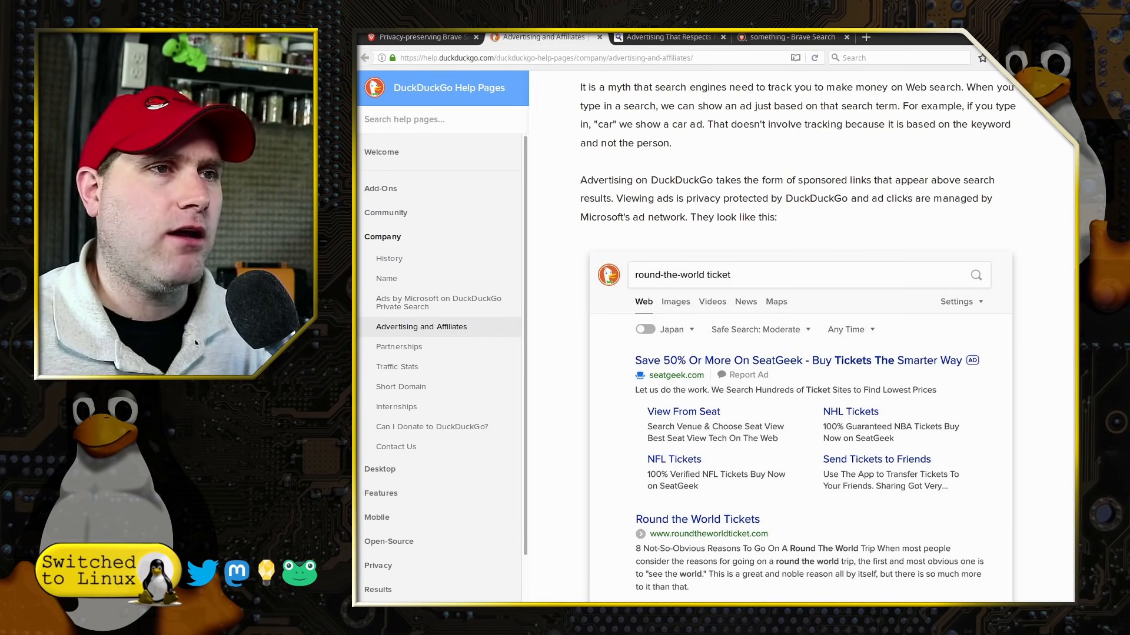
scroll(down, 3)
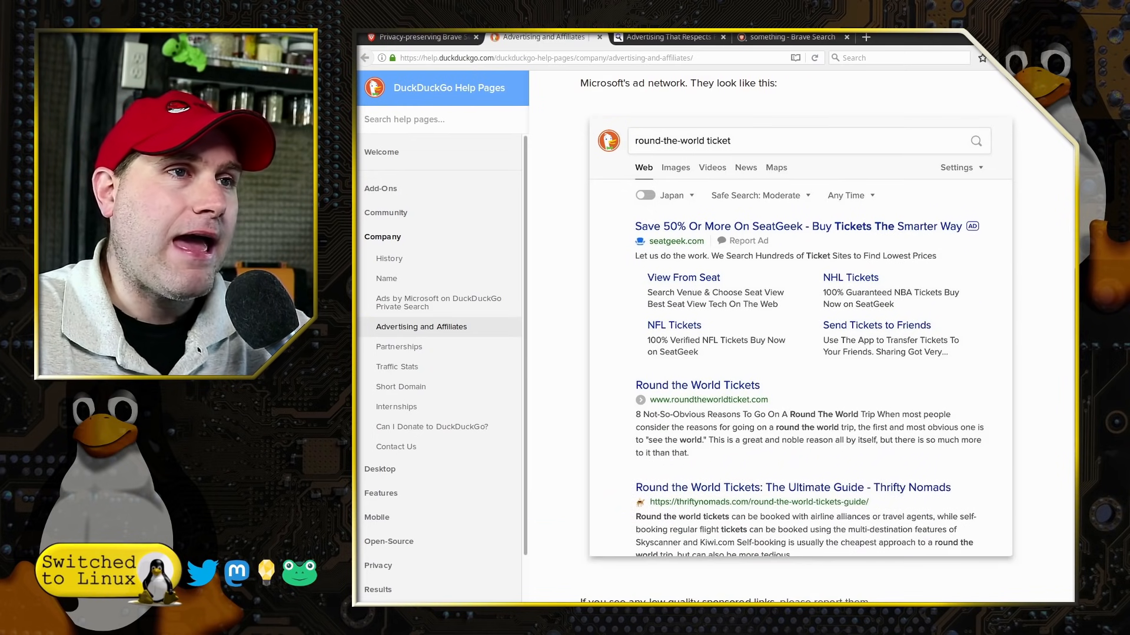
scroll(down, 3)
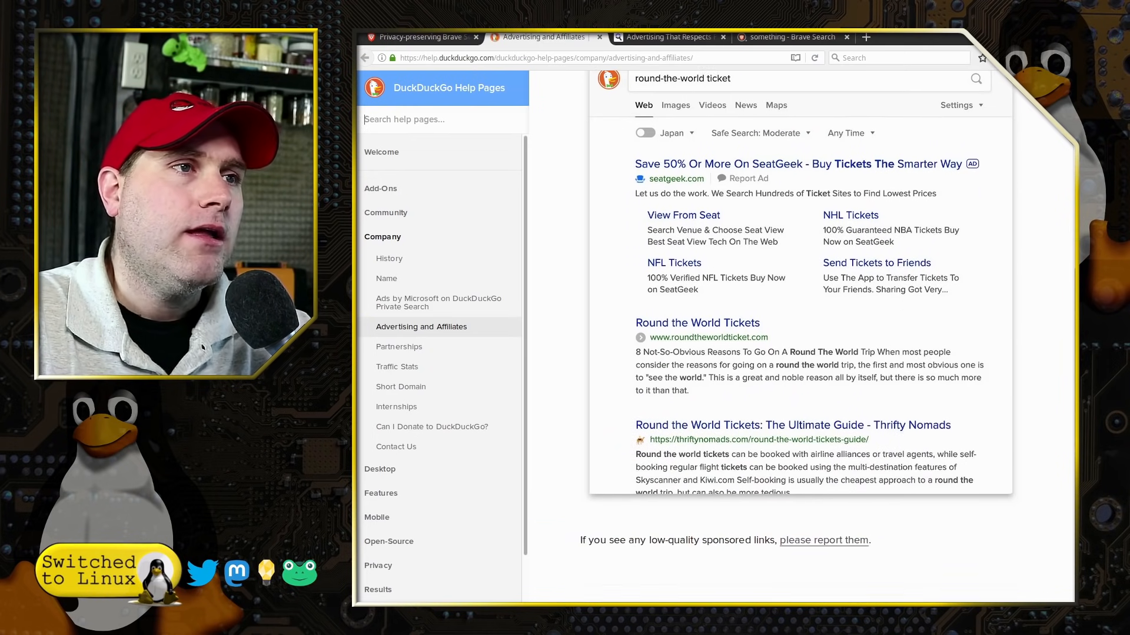
scroll(down, 3)
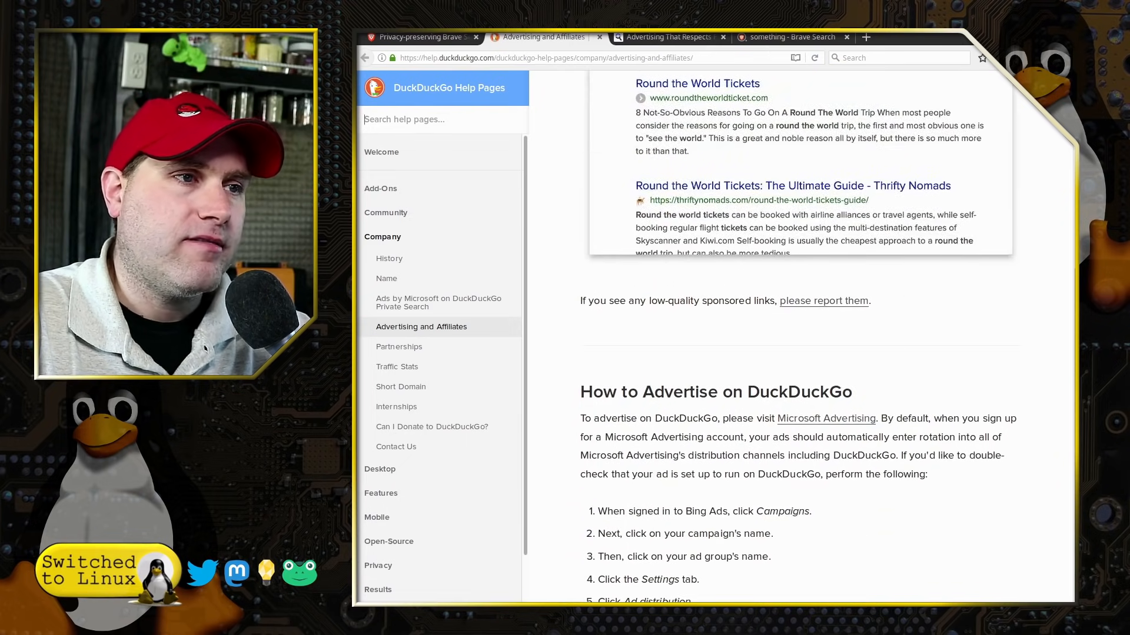
Switch to Startpage's 'Advertising That Respects Privacy' tab and scroll through the introduction.
click(672, 36)
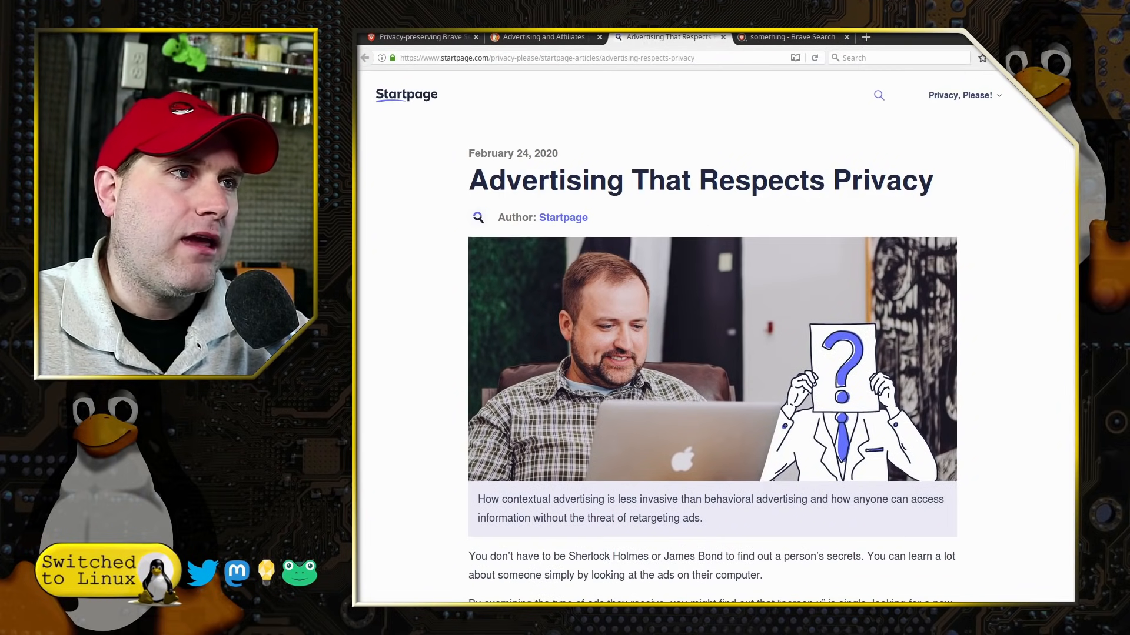
scroll(down, 3)
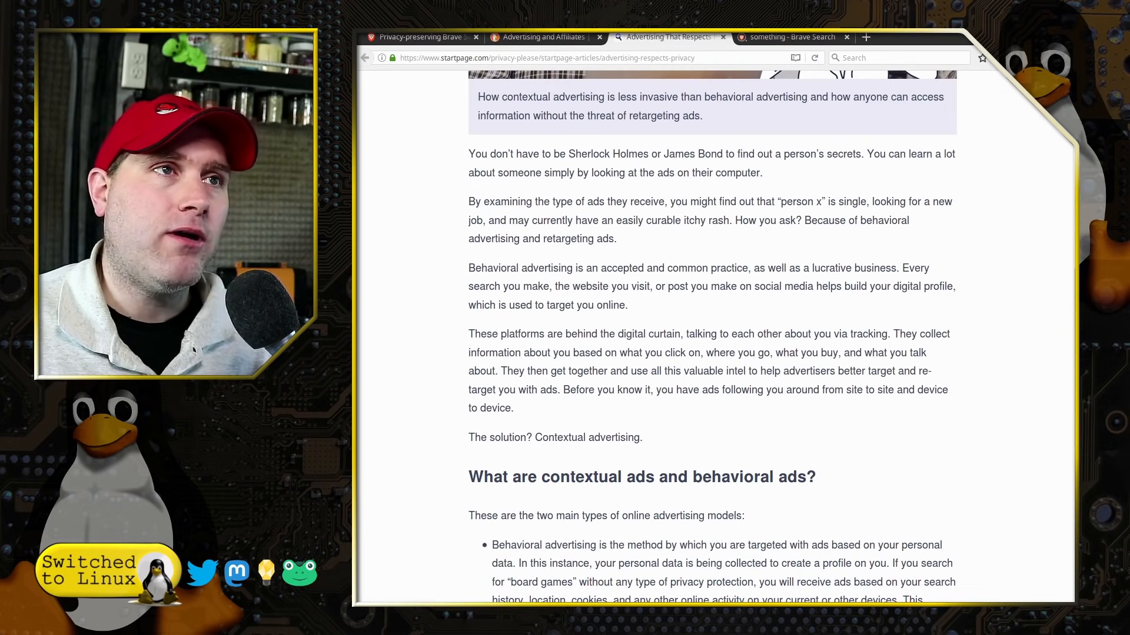
Read through the contextual versus behavioral ads section, then return to the Brave announcement's top headline.
scroll(down, 3)
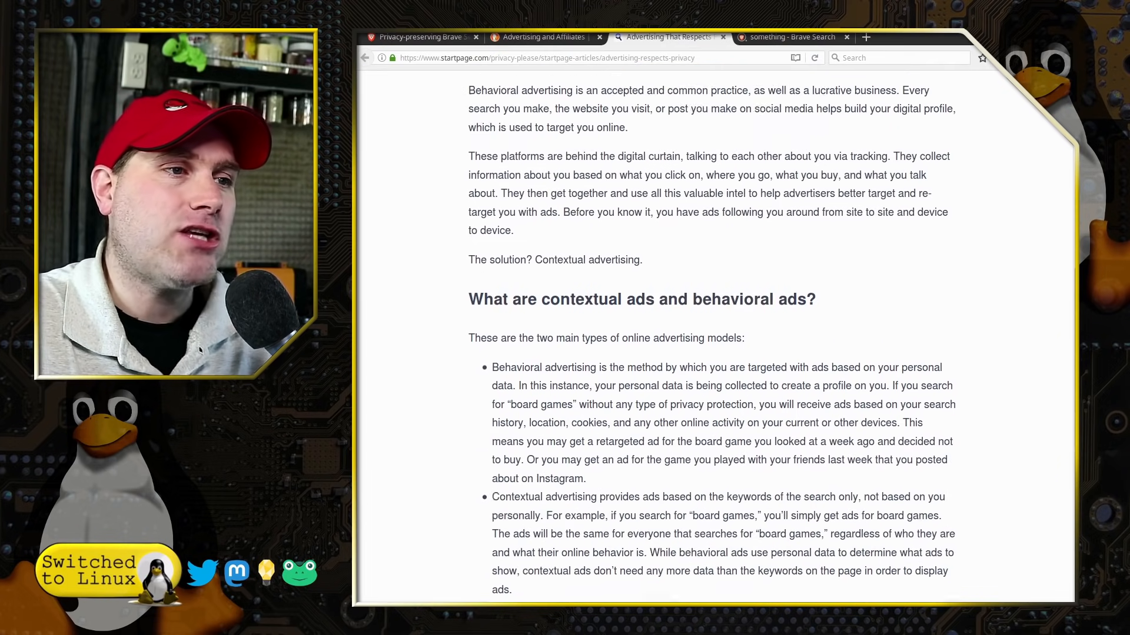
scroll(down, 3)
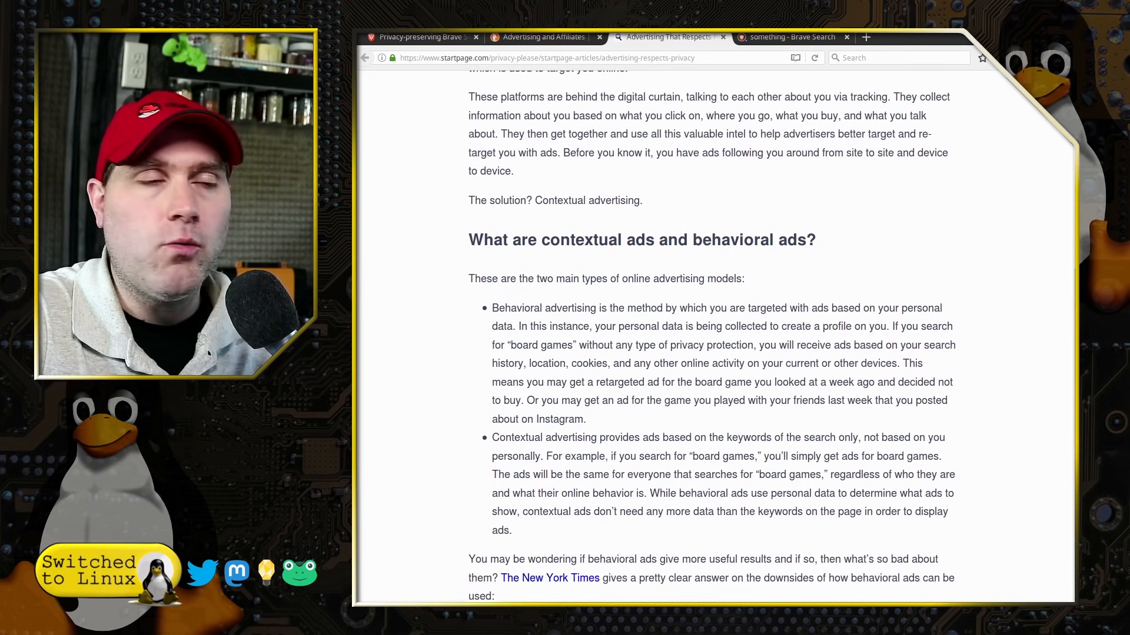
scroll(down, 3)
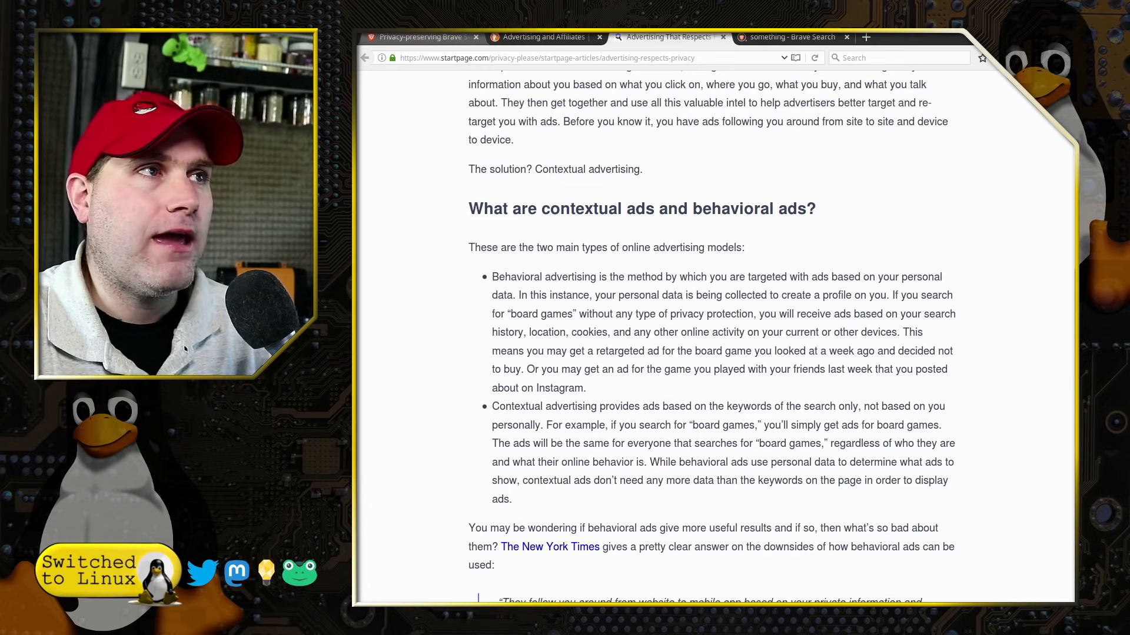
click(420, 37)
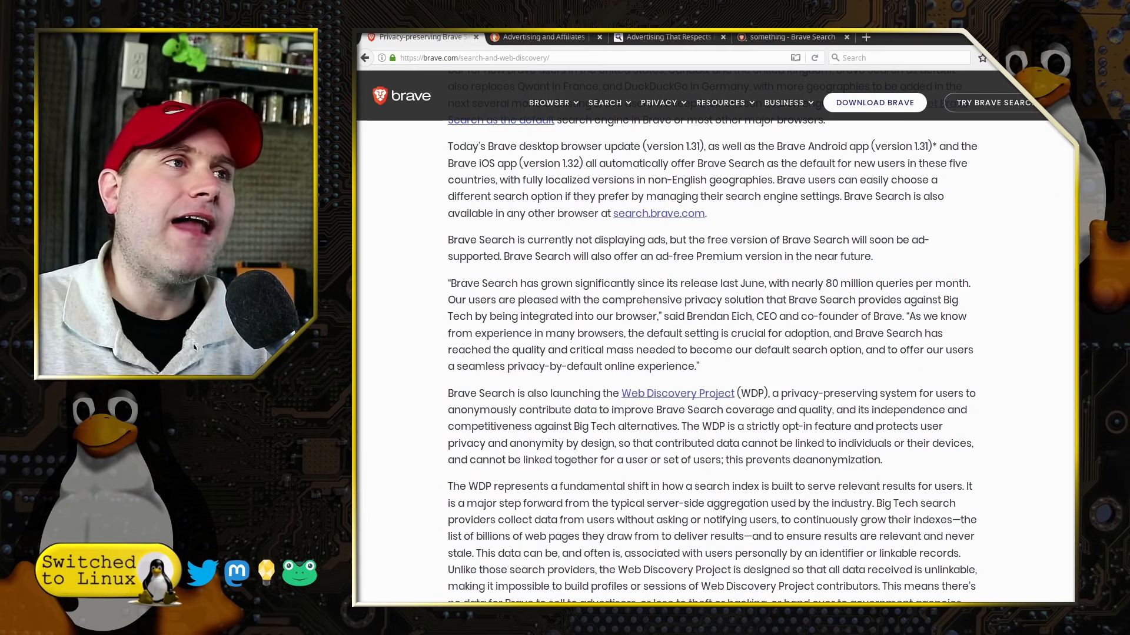
scroll(up, 3)
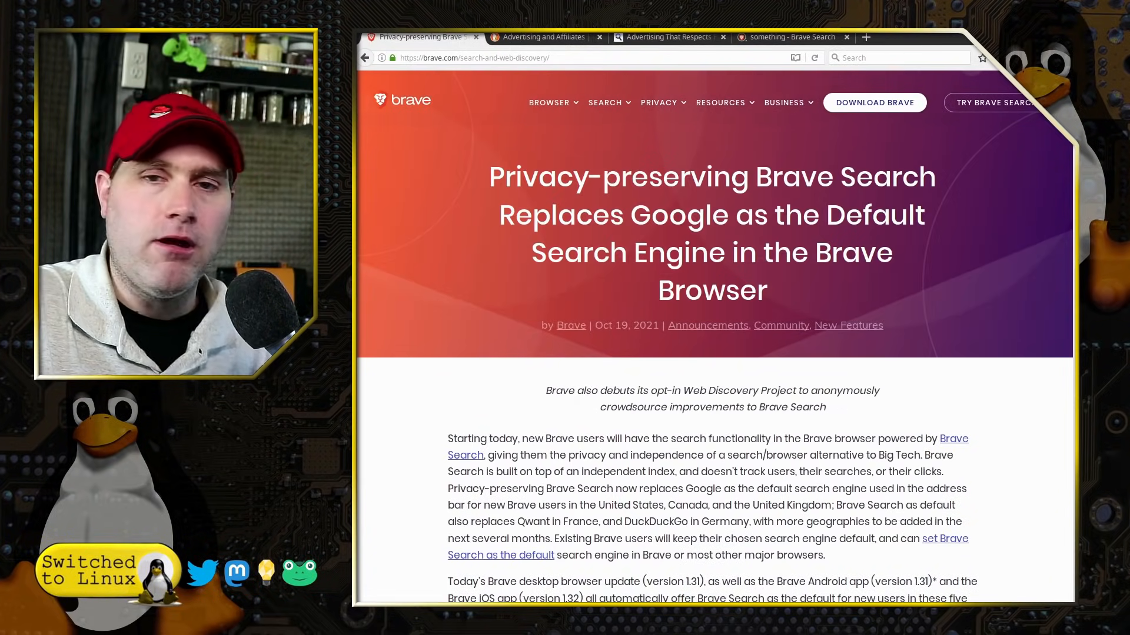